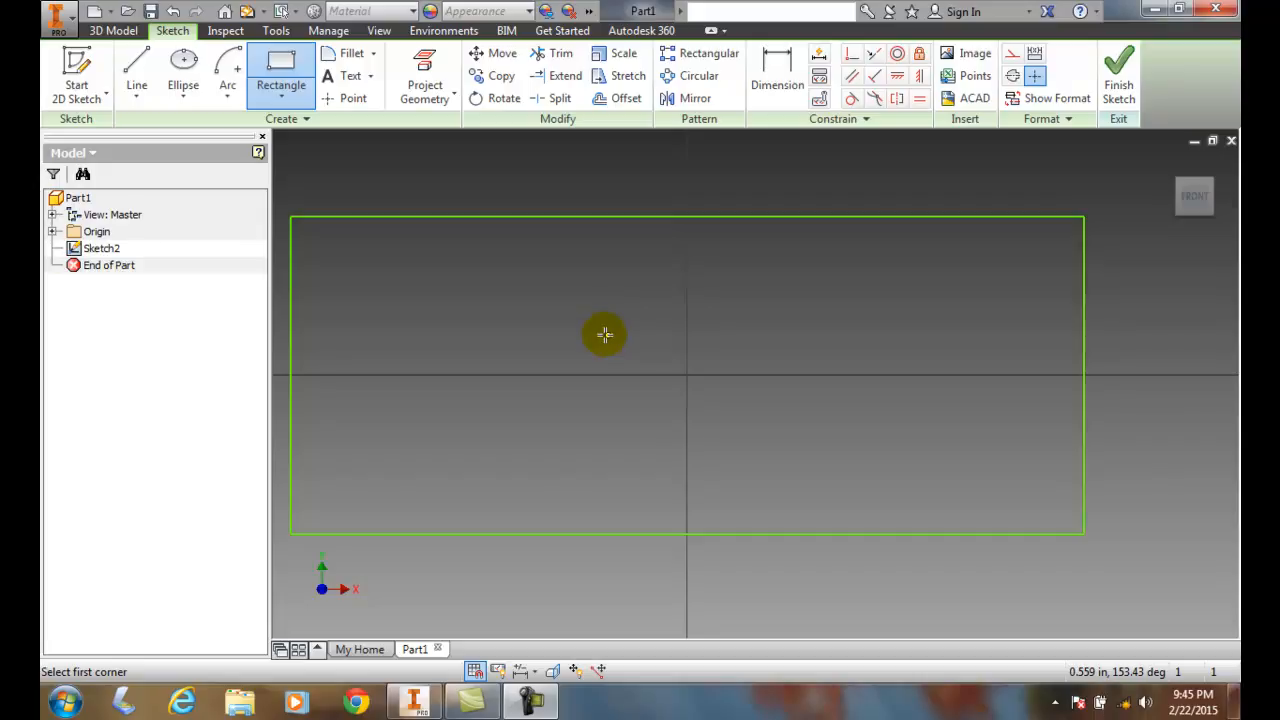
{"action": "mouse_move", "coordinate": [644, 332]}
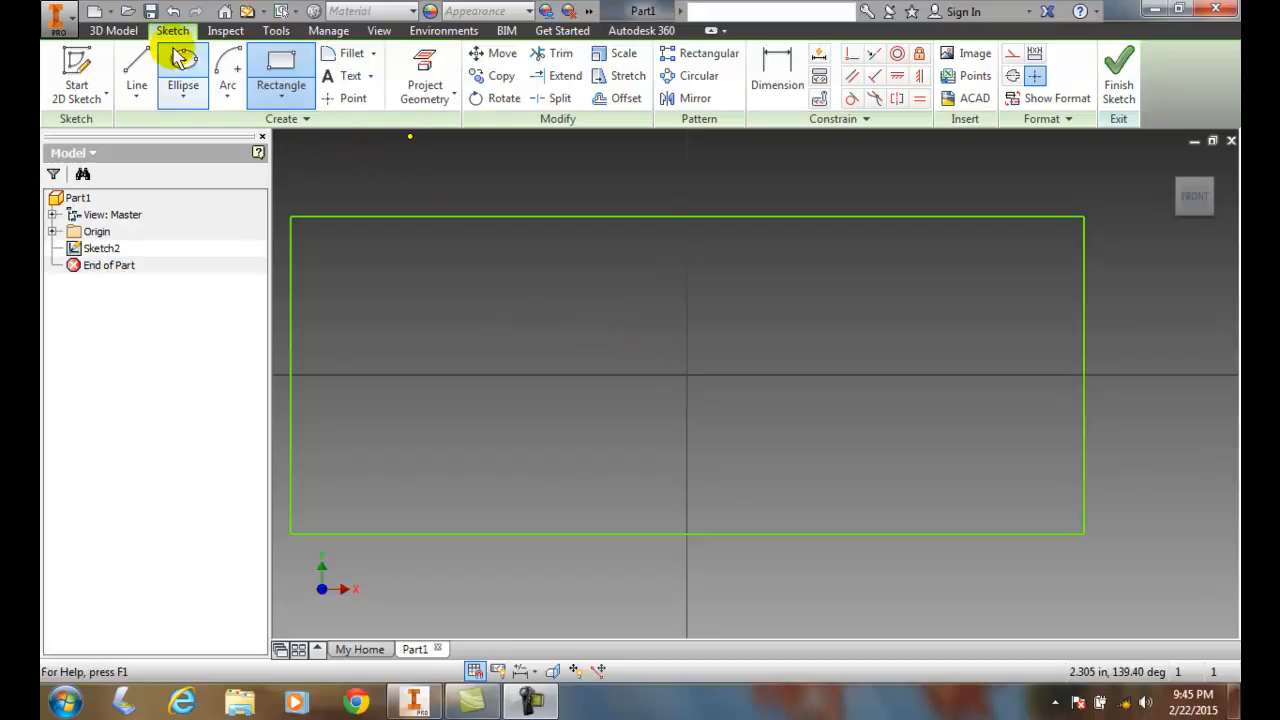
Step: Open the rectangle and slot shape drop-down in the Create panel
{"action": "left_click", "coordinate": [280, 76]}
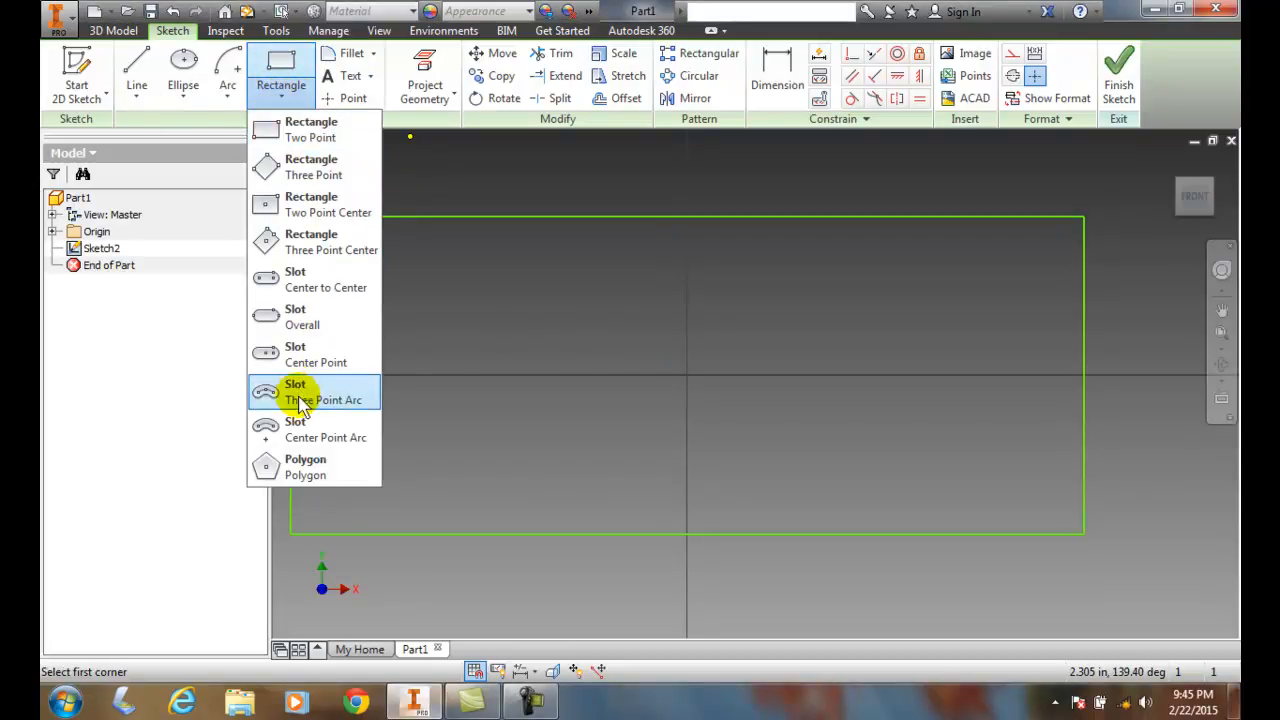
{"action": "mouse_move", "coordinate": [310, 400]}
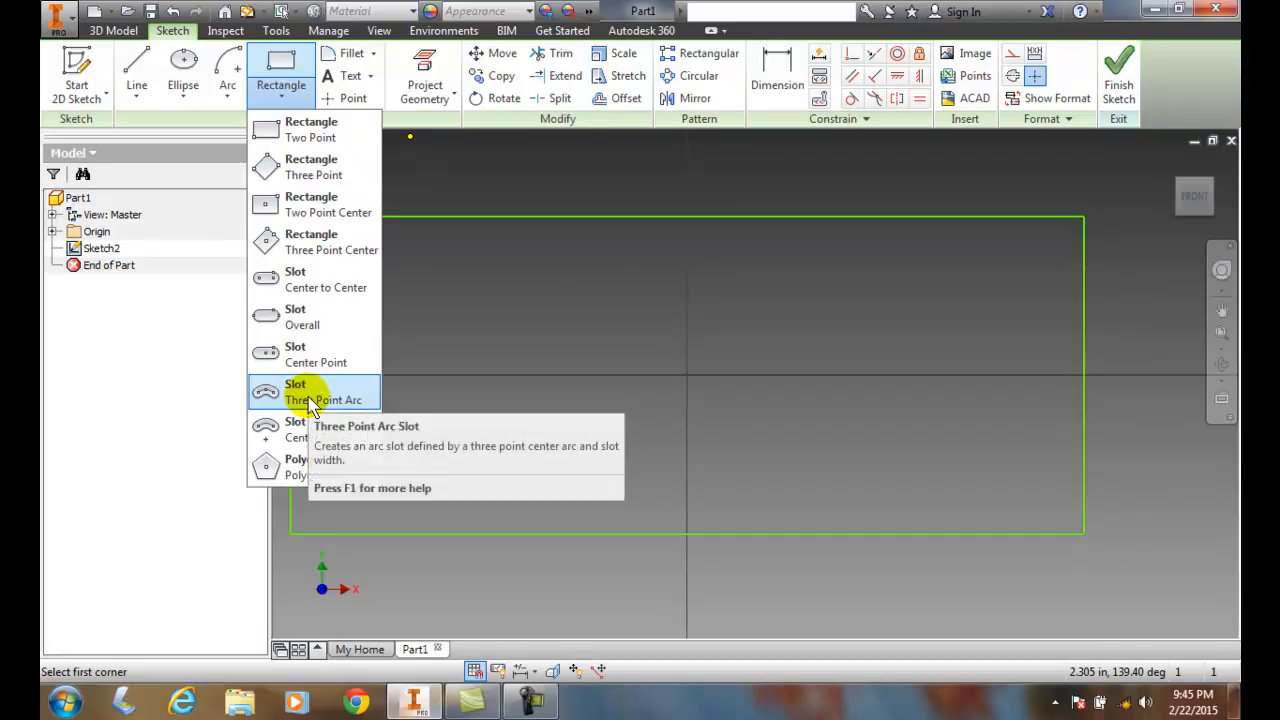
Step: Start a three-point arc slot at X -1.500, Y 0 with a 3 in arc span
{"action": "left_click", "coordinate": [324, 390]}
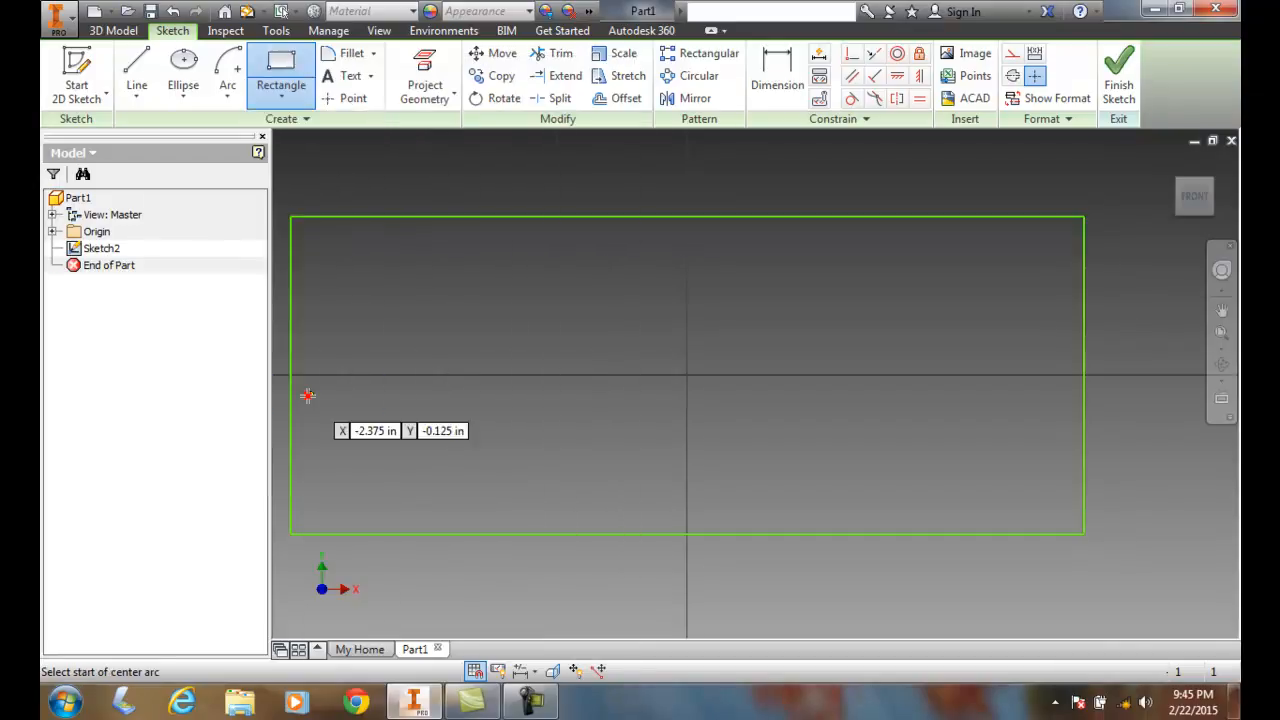
{"action": "left_click", "coordinate": [264, 64]}
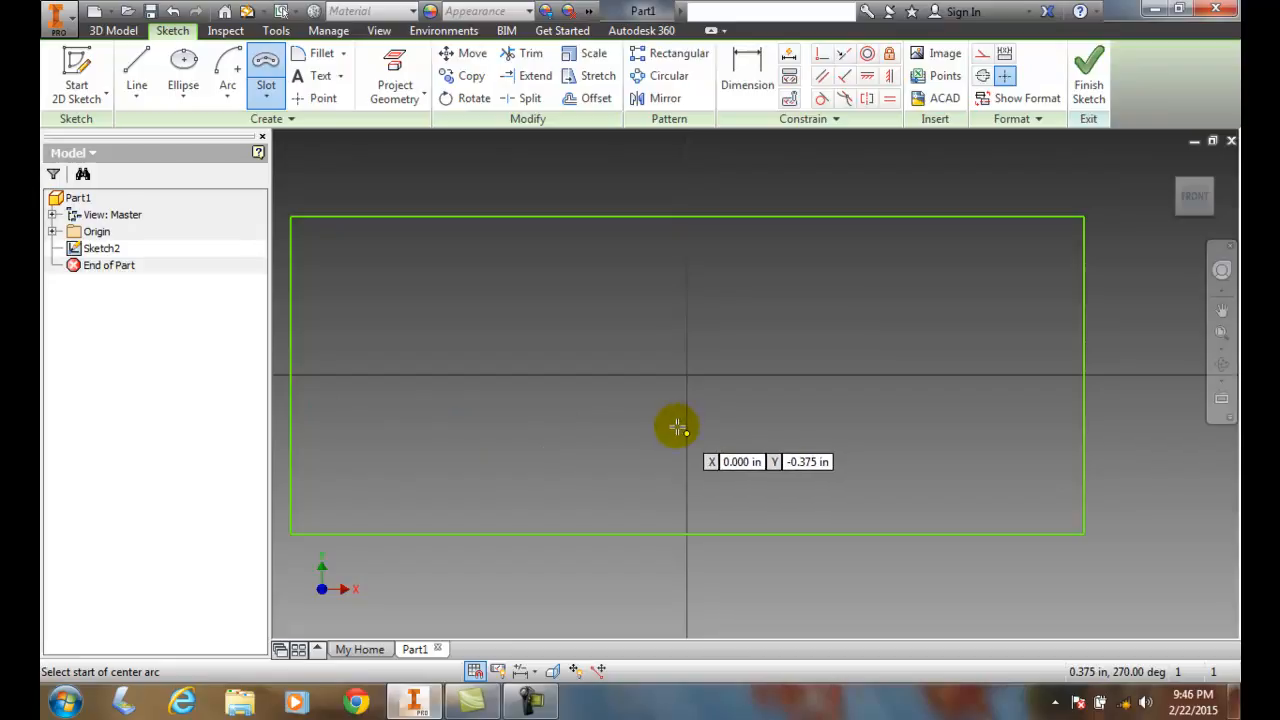
{"action": "mouse_move", "coordinate": [480, 380]}
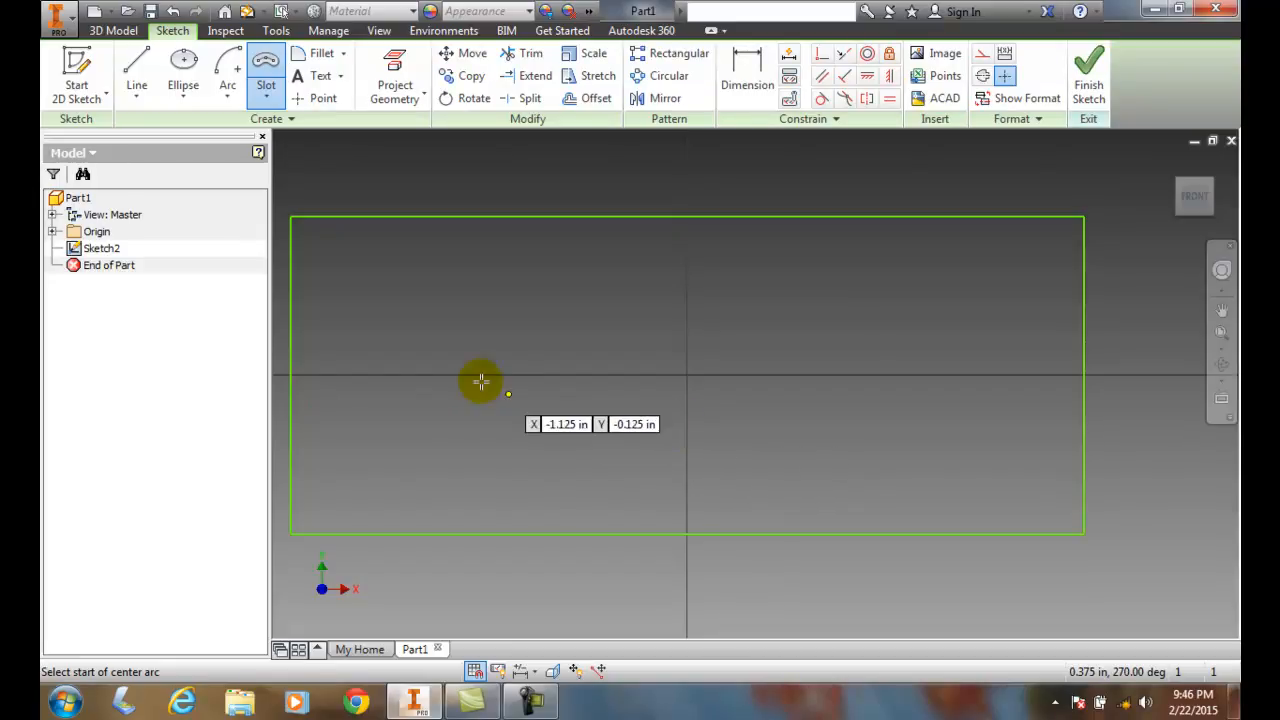
{"action": "mouse_move", "coordinate": [456, 376]}
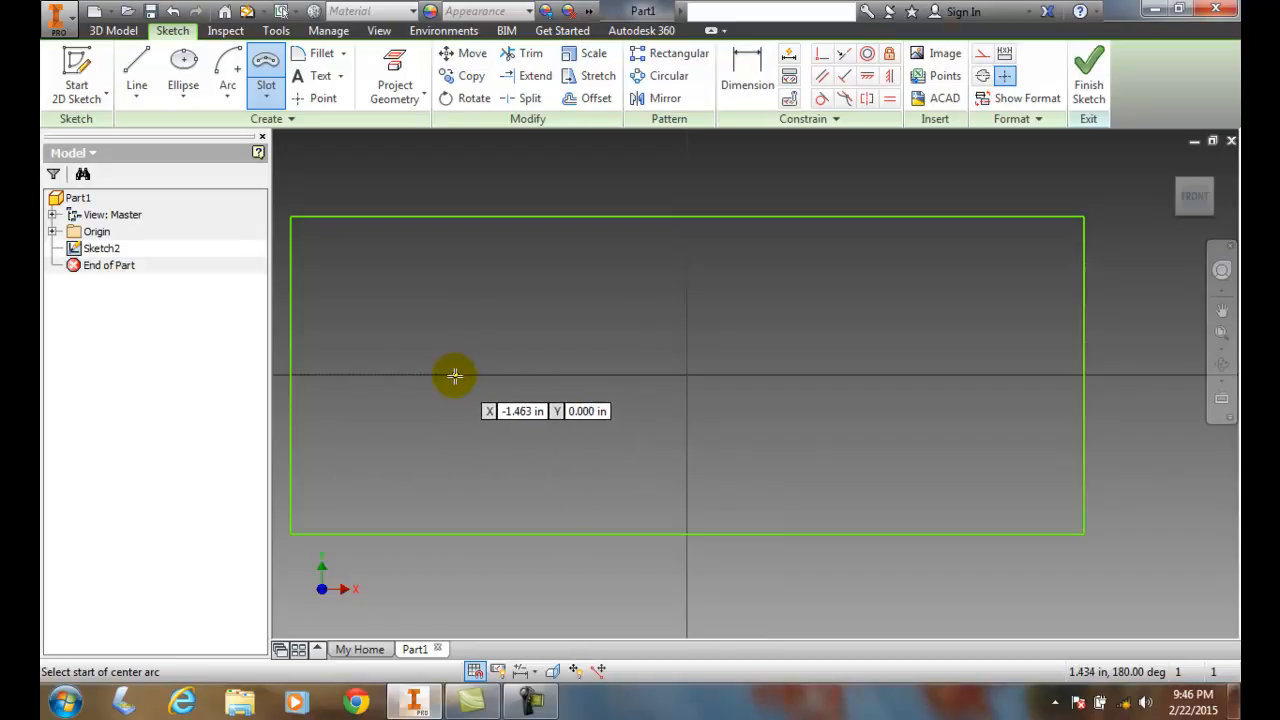
{"action": "mouse_move", "coordinate": [446, 378]}
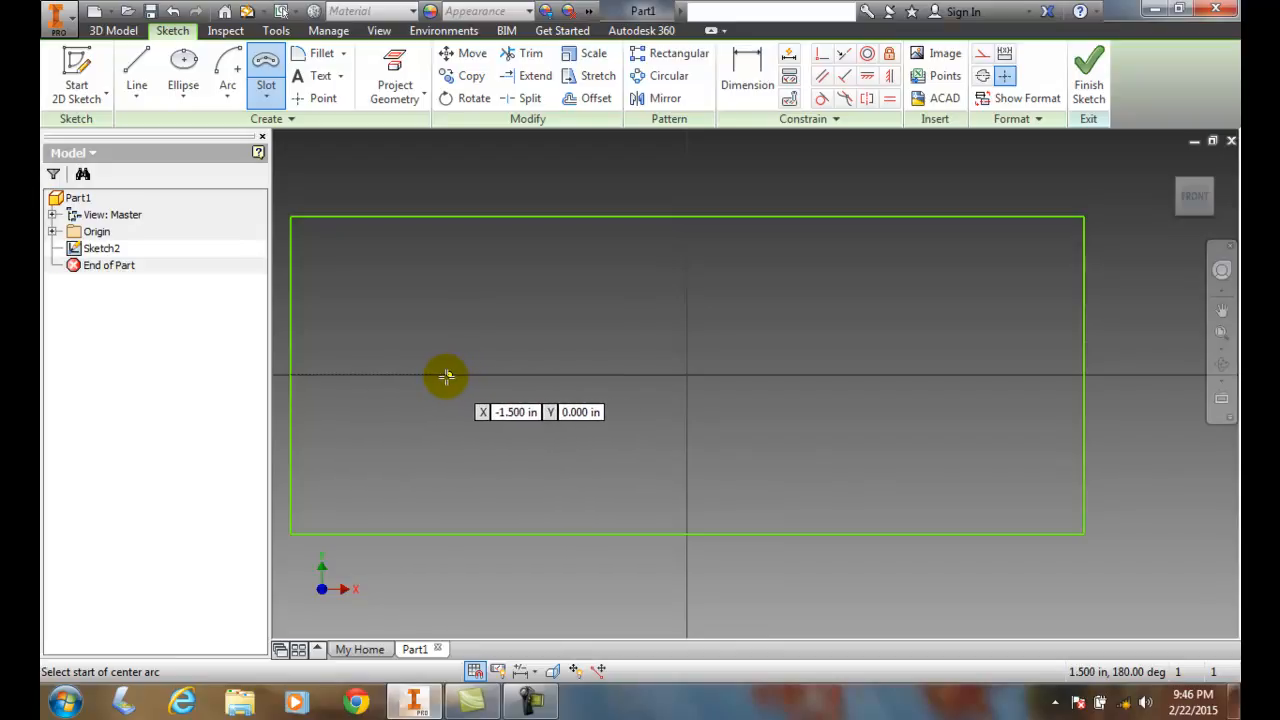
{"action": "left_click", "coordinate": [444, 376]}
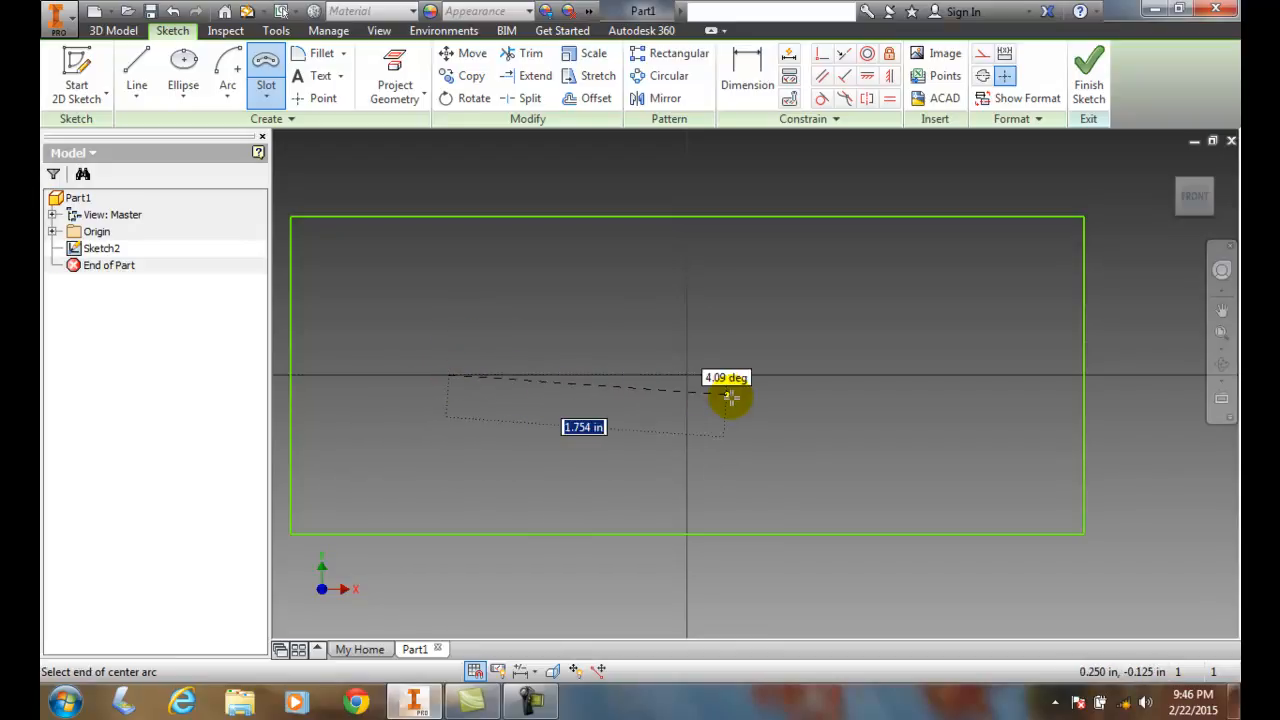
{"action": "mouse_move", "coordinate": [744, 392]}
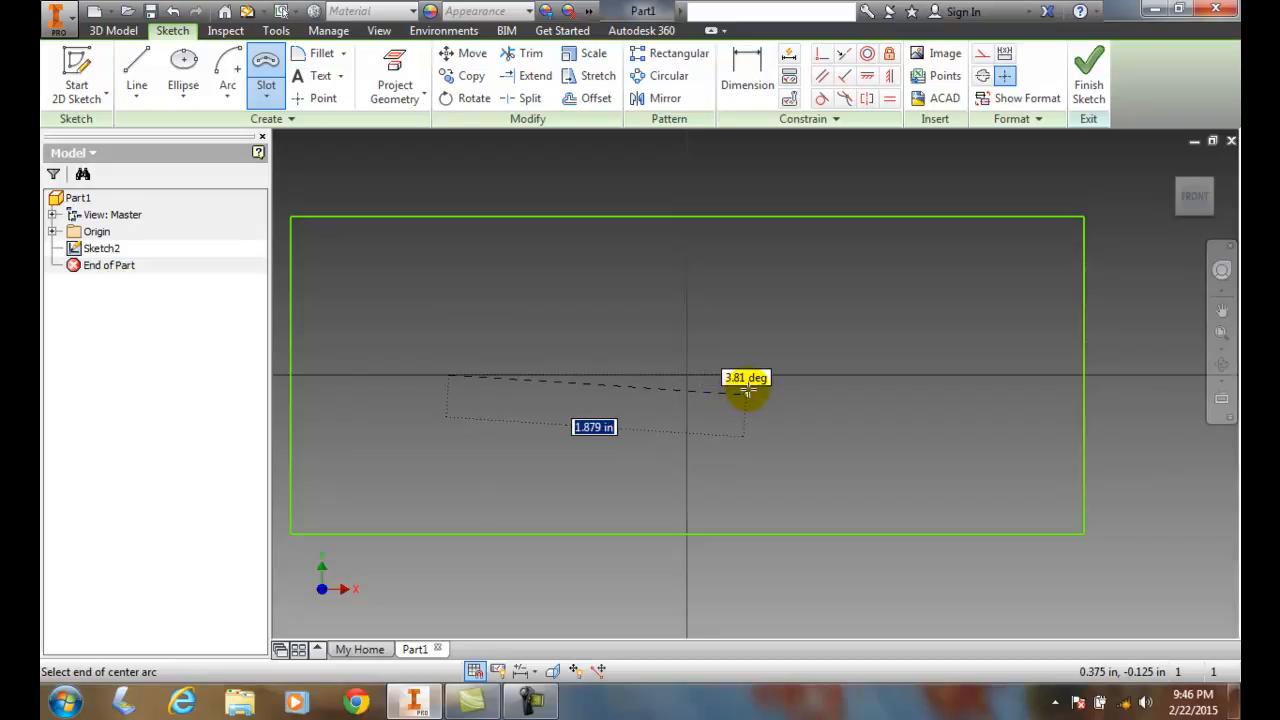
{"action": "mouse_move", "coordinate": [862, 370]}
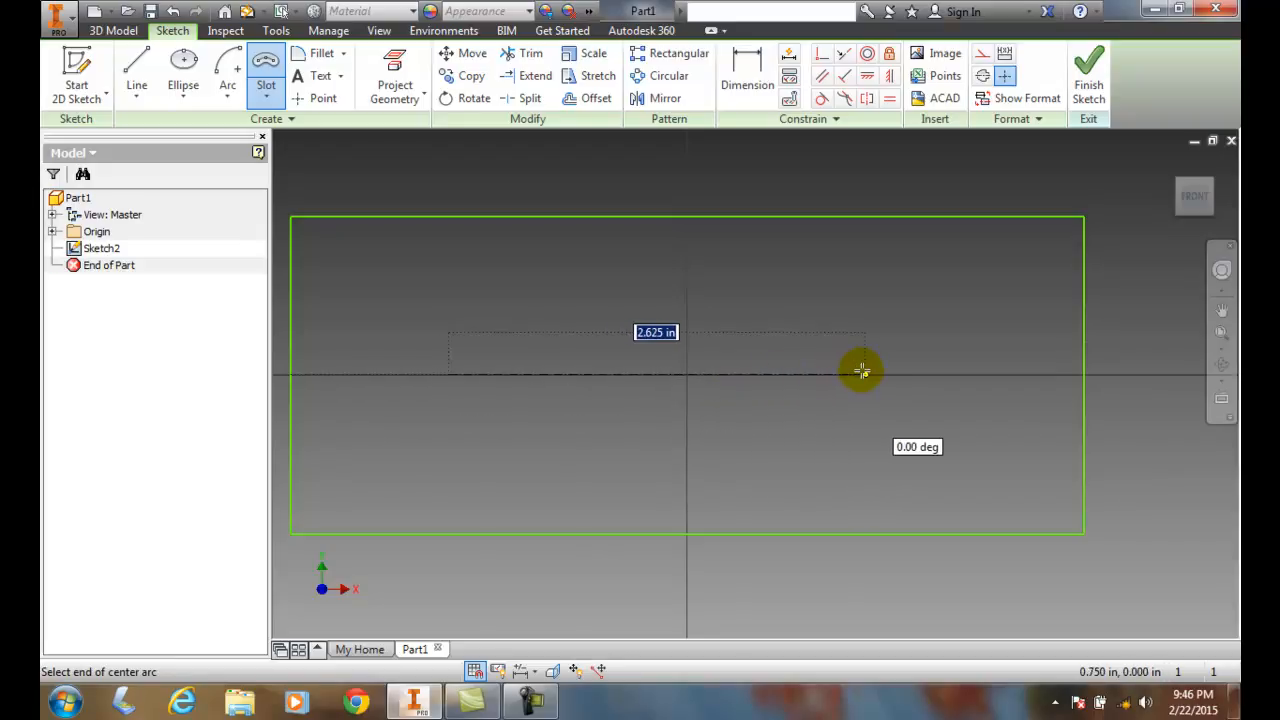
{"action": "mouse_move", "coordinate": [900, 376]}
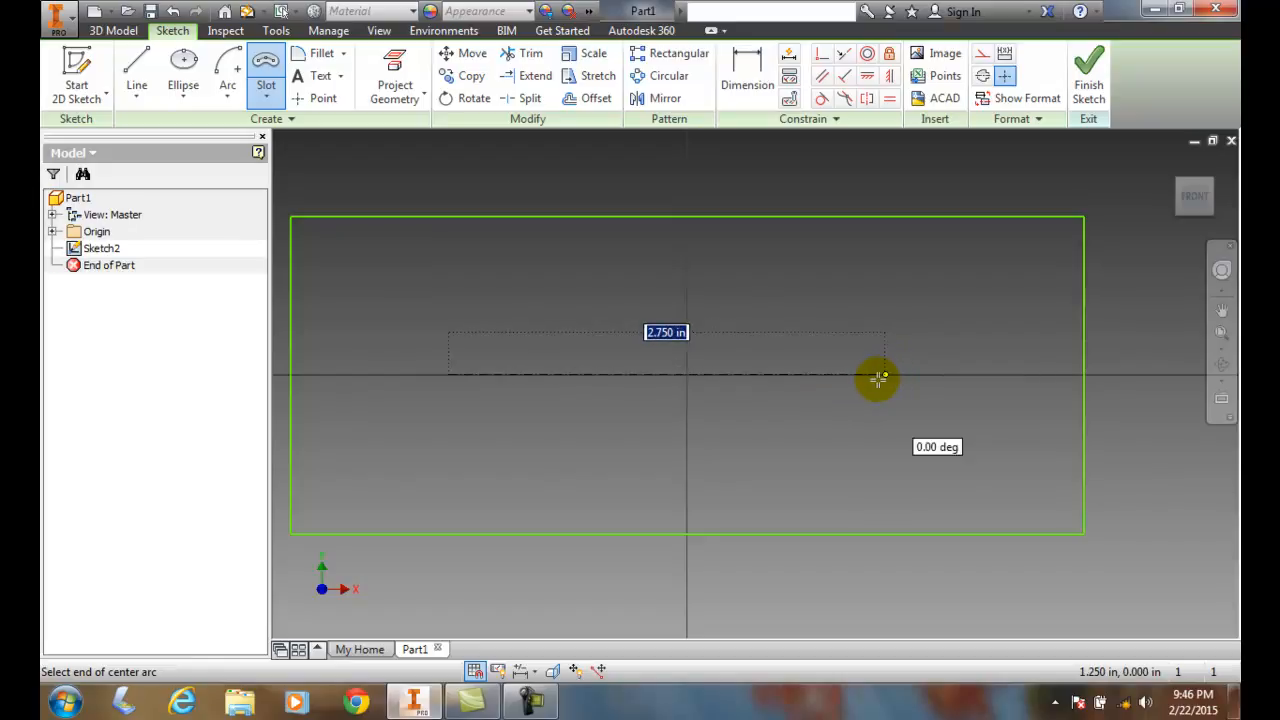
{"action": "type", "text": "348"}
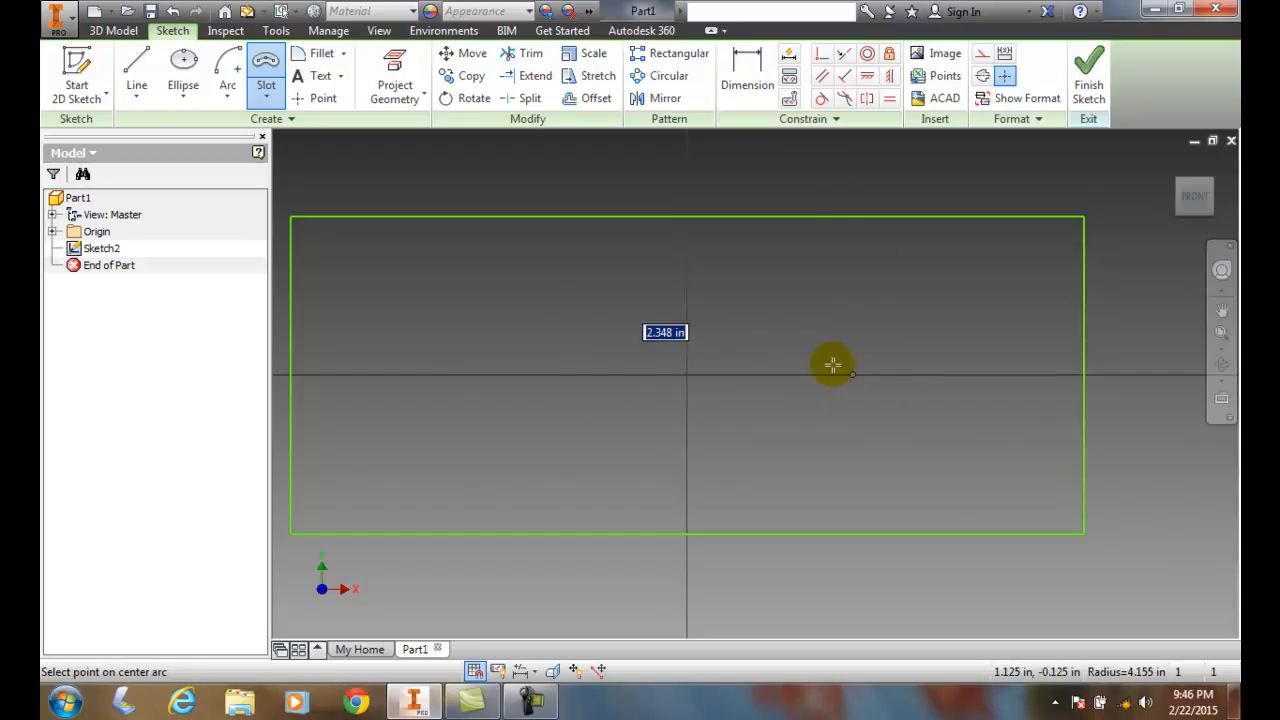
{"action": "mouse_move", "coordinate": [690, 308]}
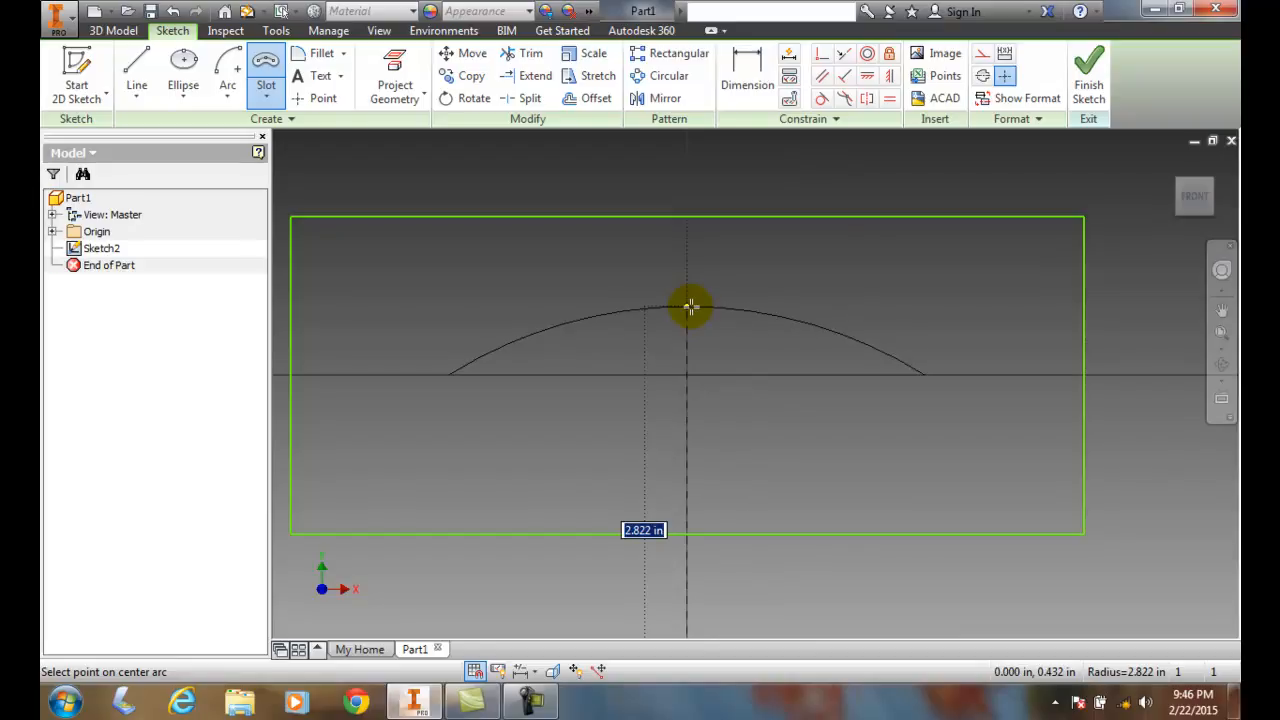
{"action": "mouse_move", "coordinate": [690, 304]}
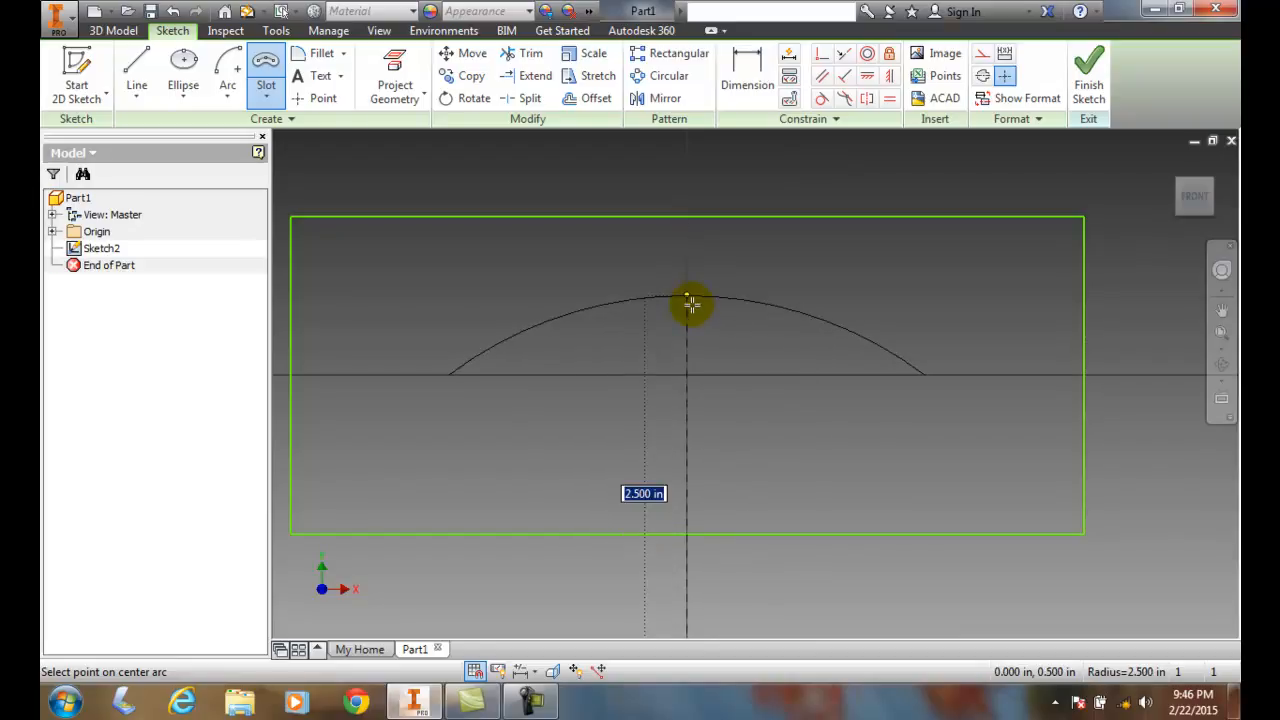
{"action": "mouse_move", "coordinate": [692, 300]}
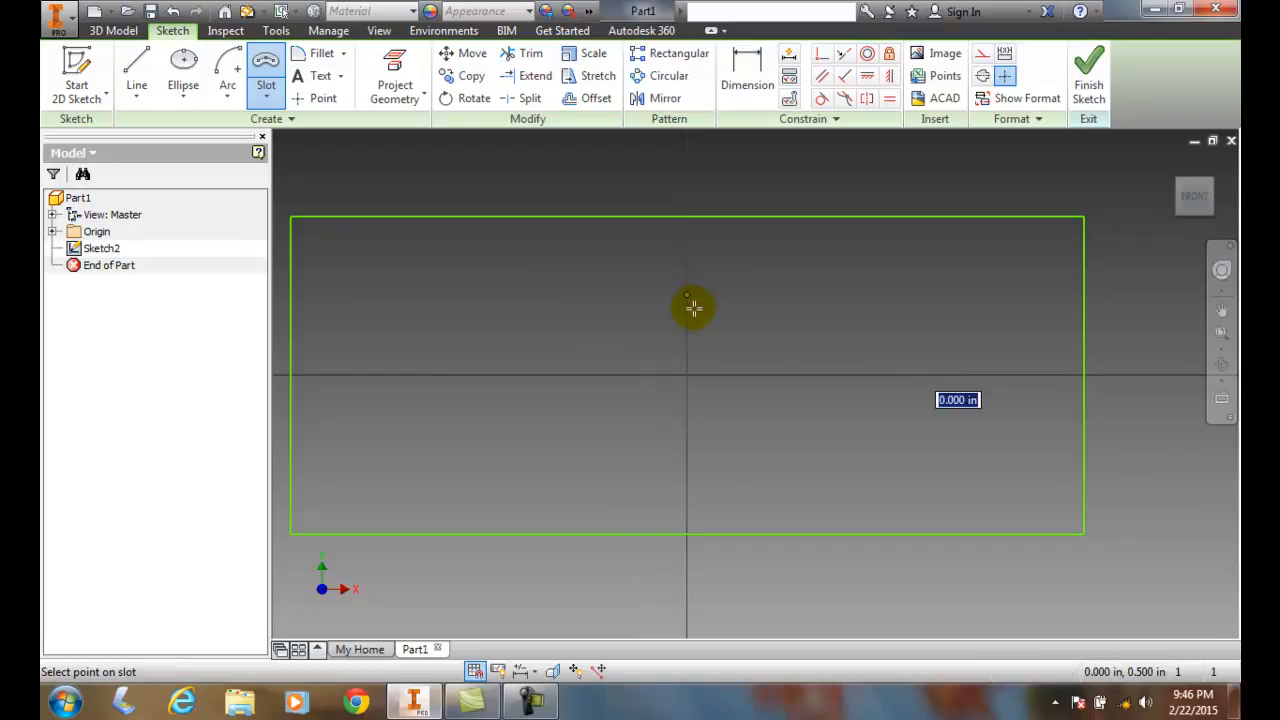
{"action": "mouse_move", "coordinate": [690, 320]}
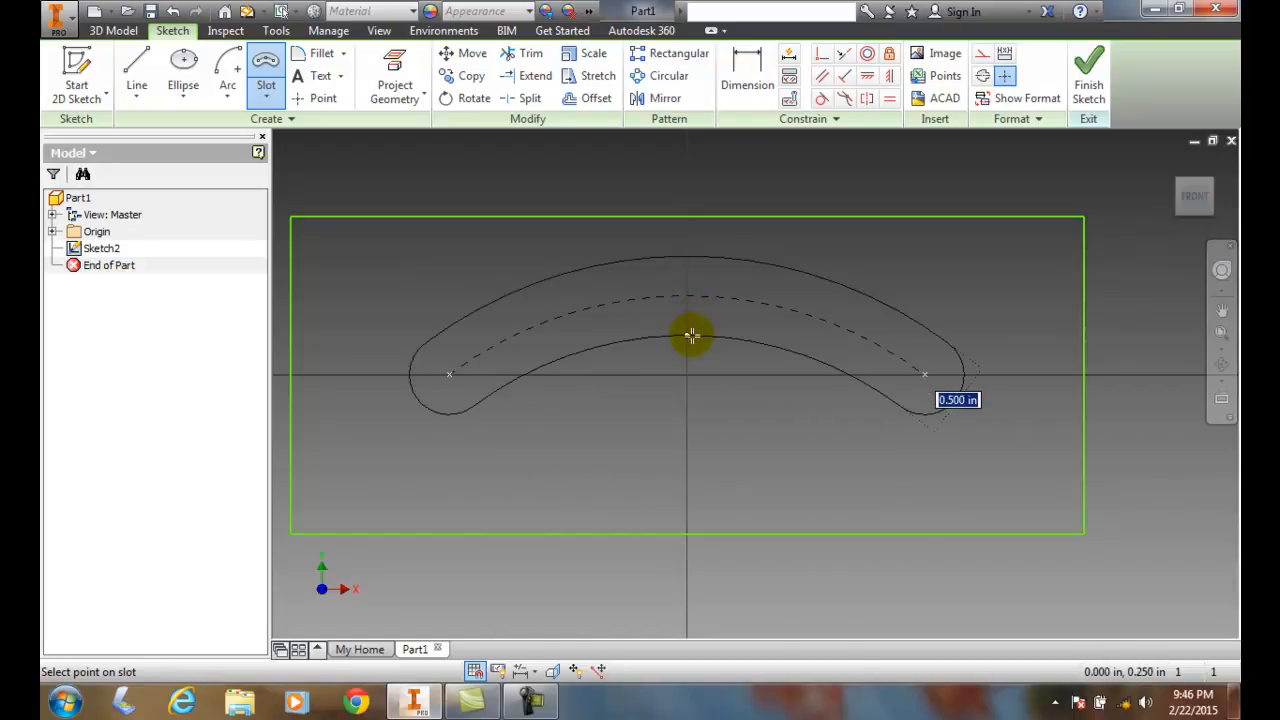
{"action": "mouse_move", "coordinate": [692, 328]}
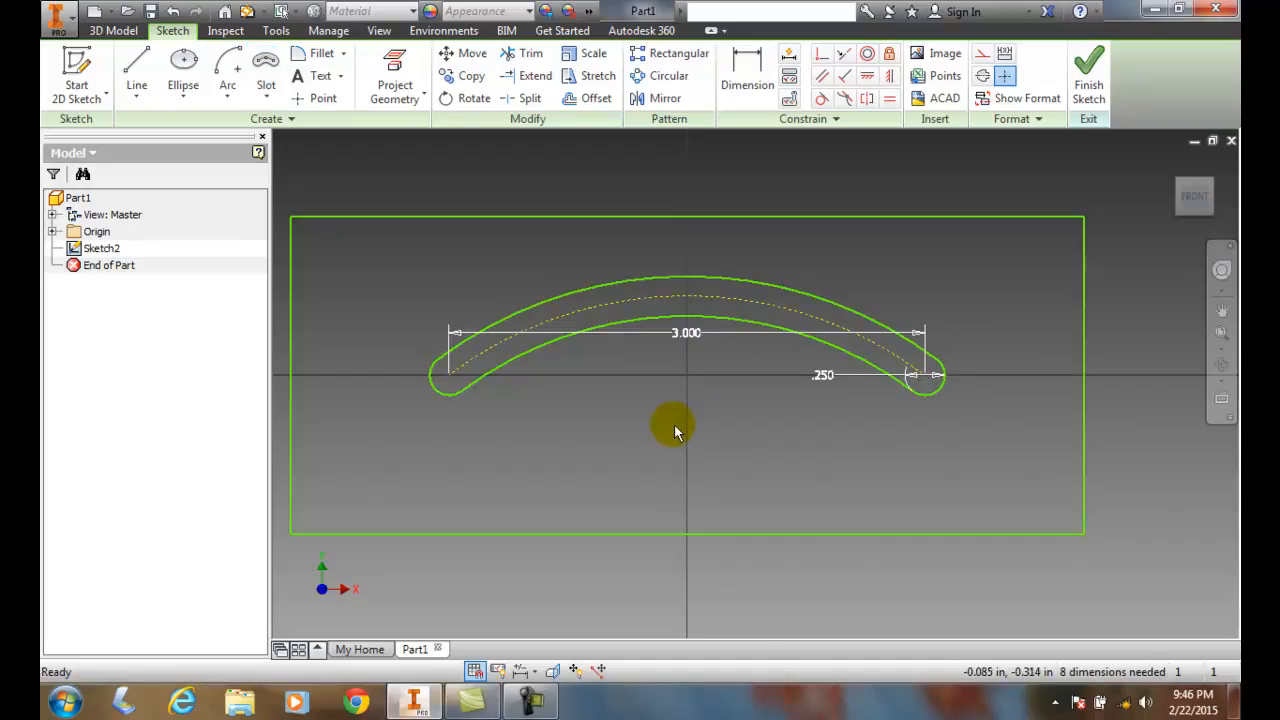
{"action": "mouse_move", "coordinate": [484, 262]}
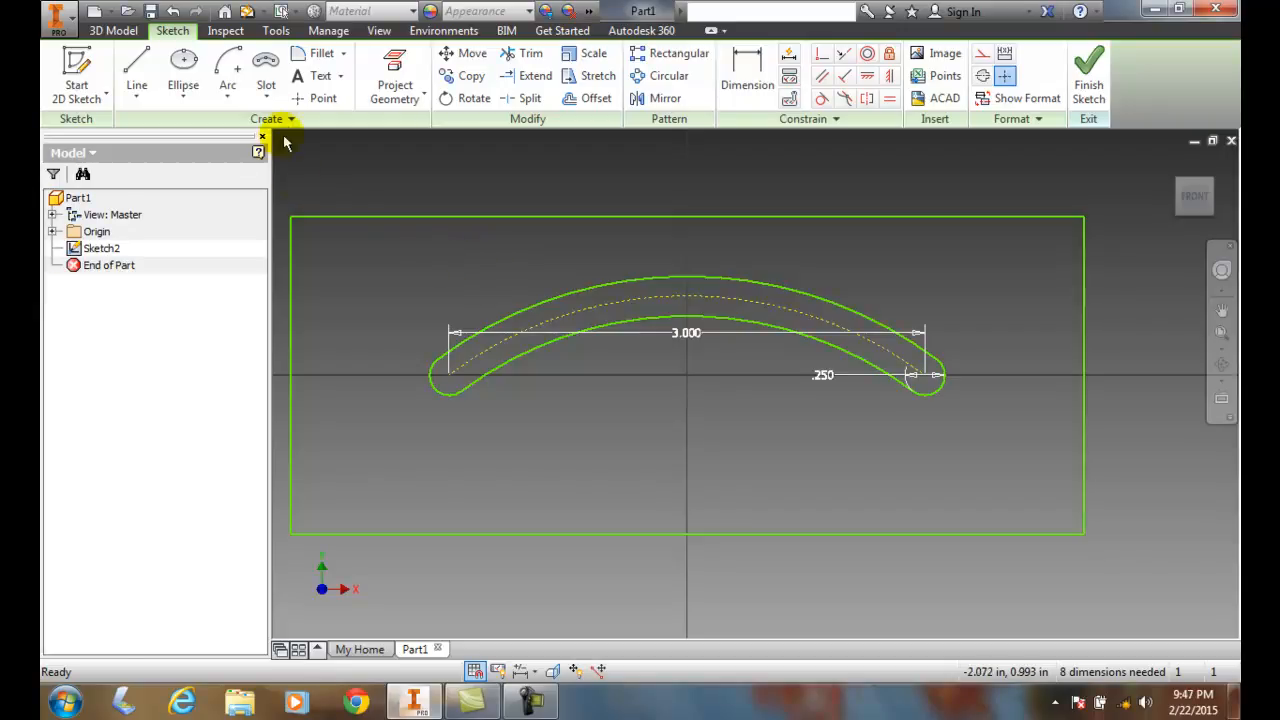
Step: Reopen the shape drop-down to view the three-point arc slot tooltip
{"action": "left_click", "coordinate": [264, 76]}
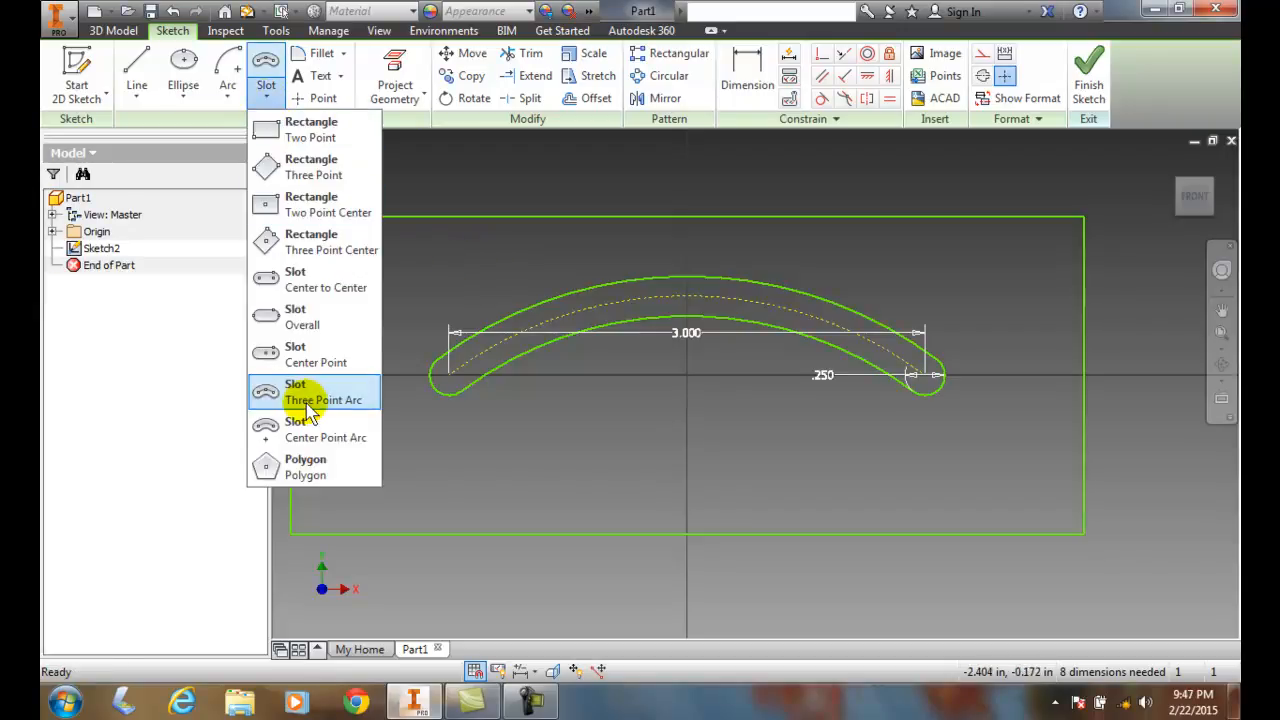
{"action": "mouse_move", "coordinate": [316, 392]}
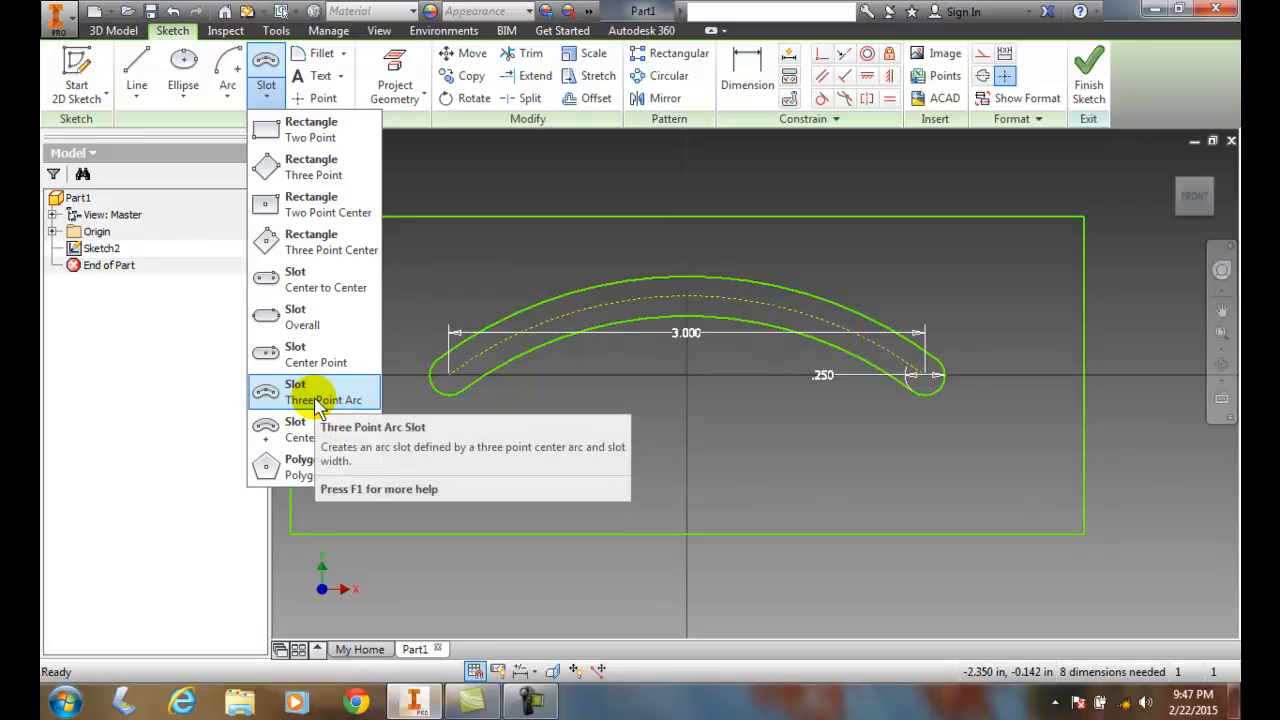
{"action": "mouse_move", "coordinate": [324, 400]}
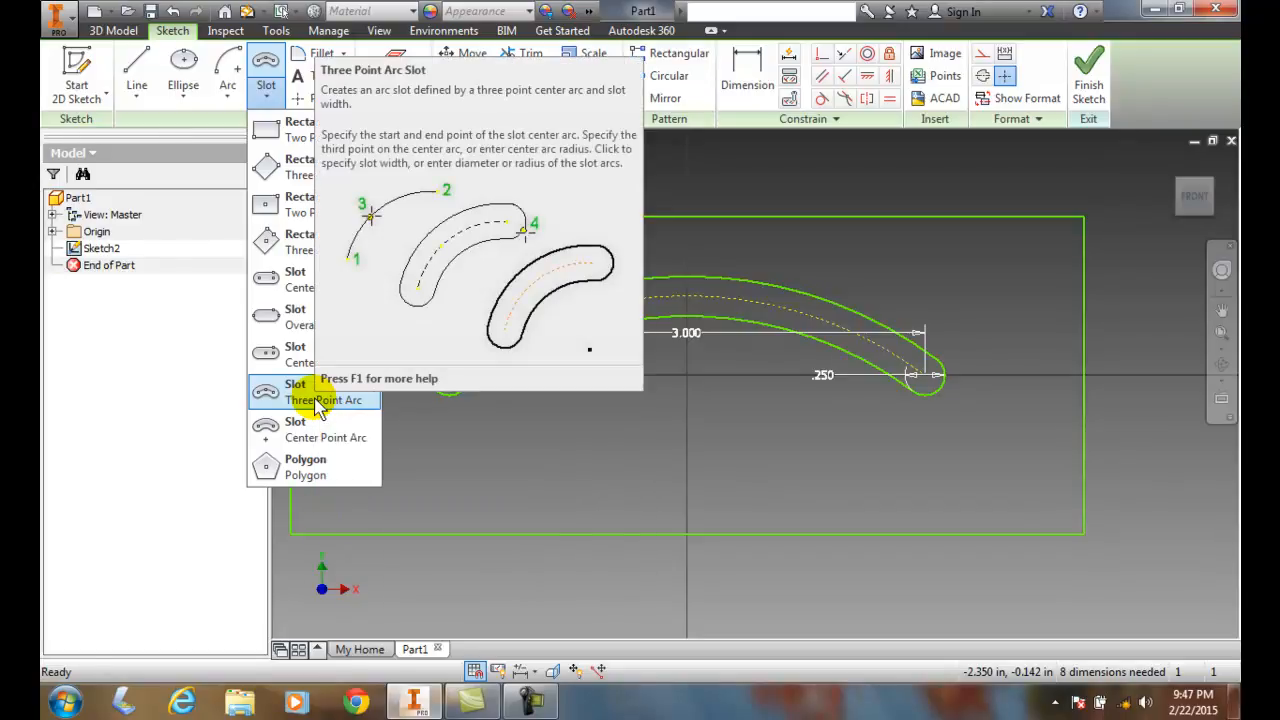